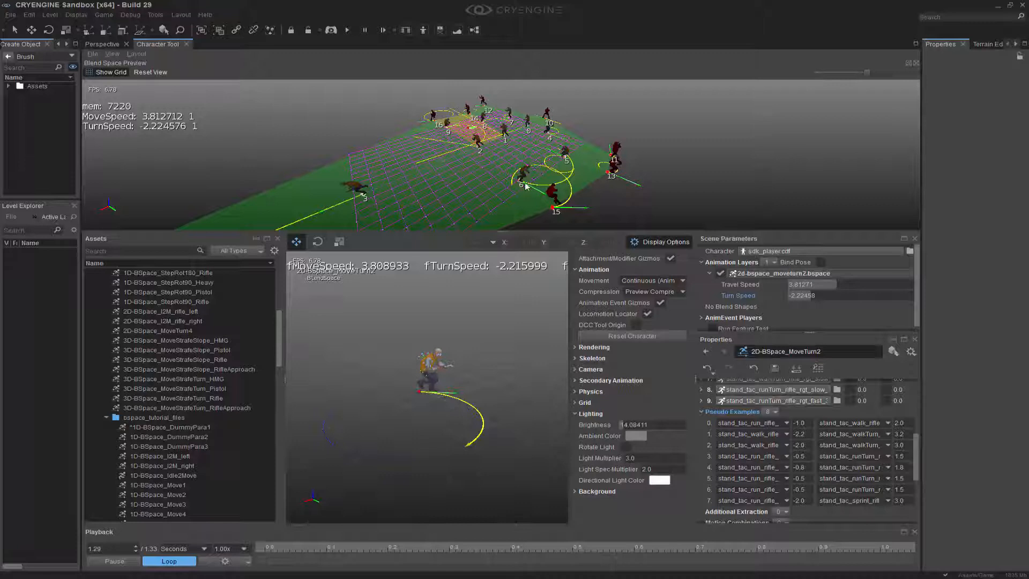
mouse_move(305, 397)
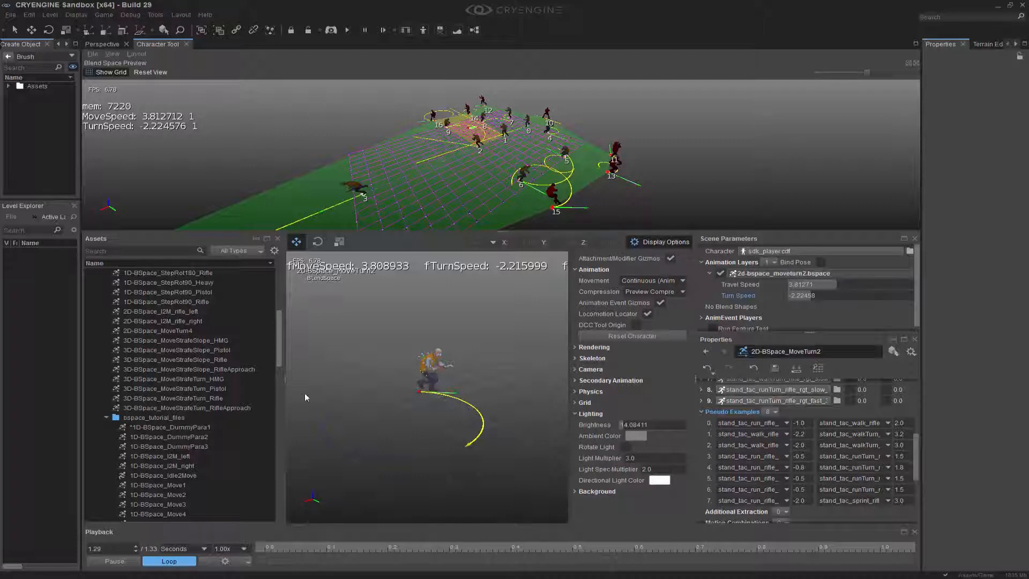
mouse_move(254, 406)
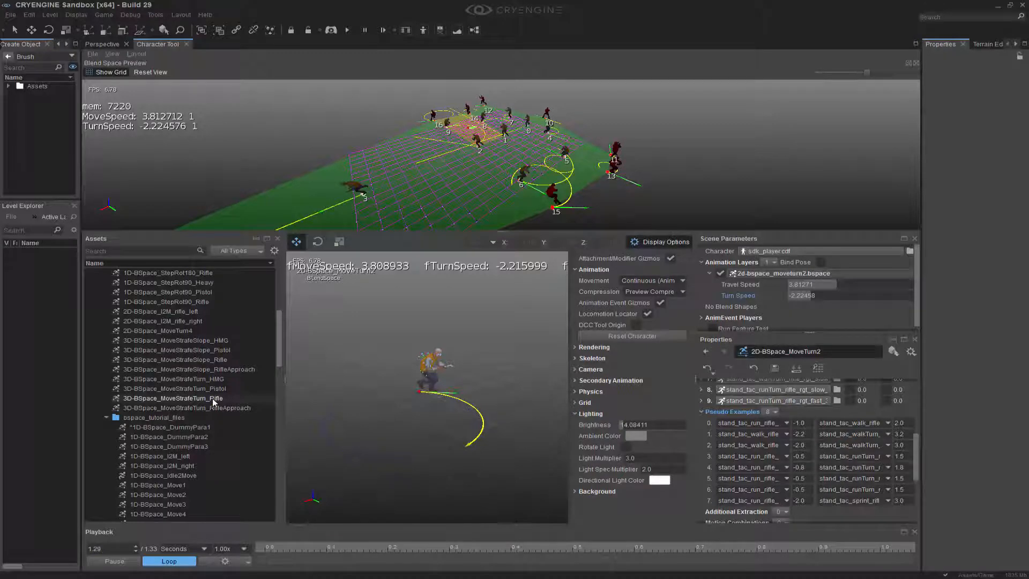
Load 3D-BSpace_MoveStrafeTurn_Rifle from the Assets panel into the Blend Space Preview
click(172, 397)
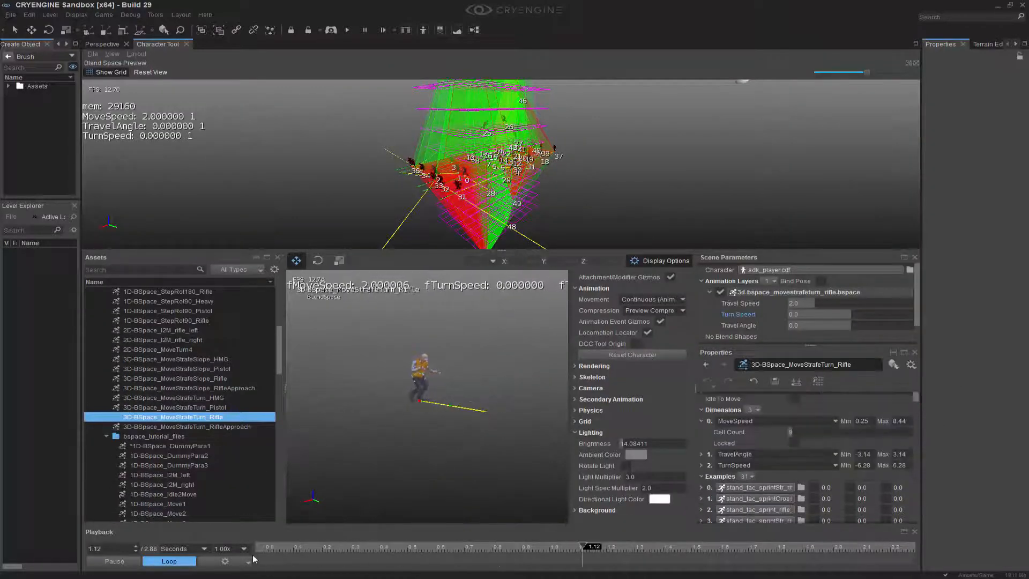
Pause playback and set Cell Count 4 on MoveSpeed, TravelAngle and TurnSpeed dimensions
click(114, 561)
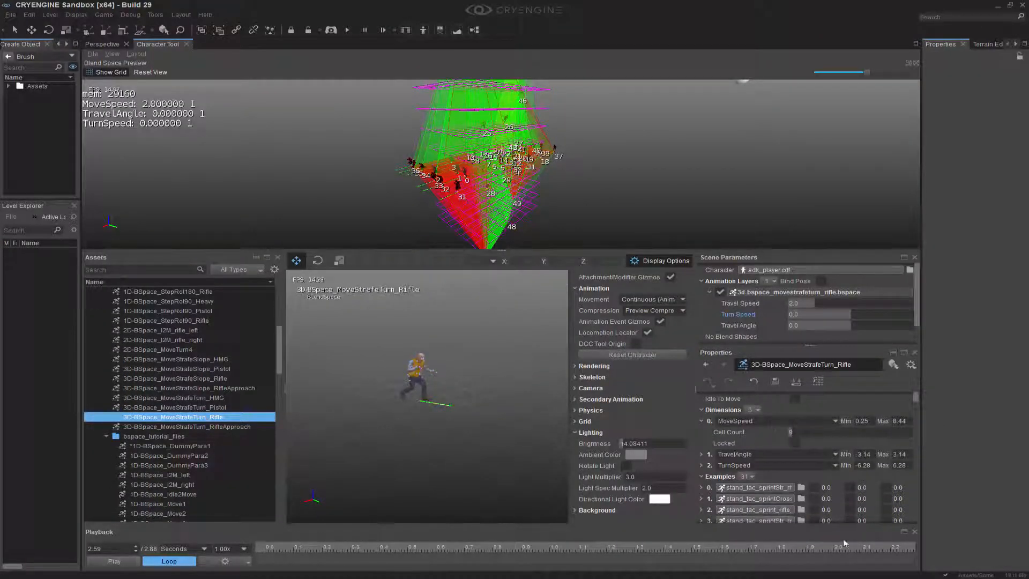
click(701, 454)
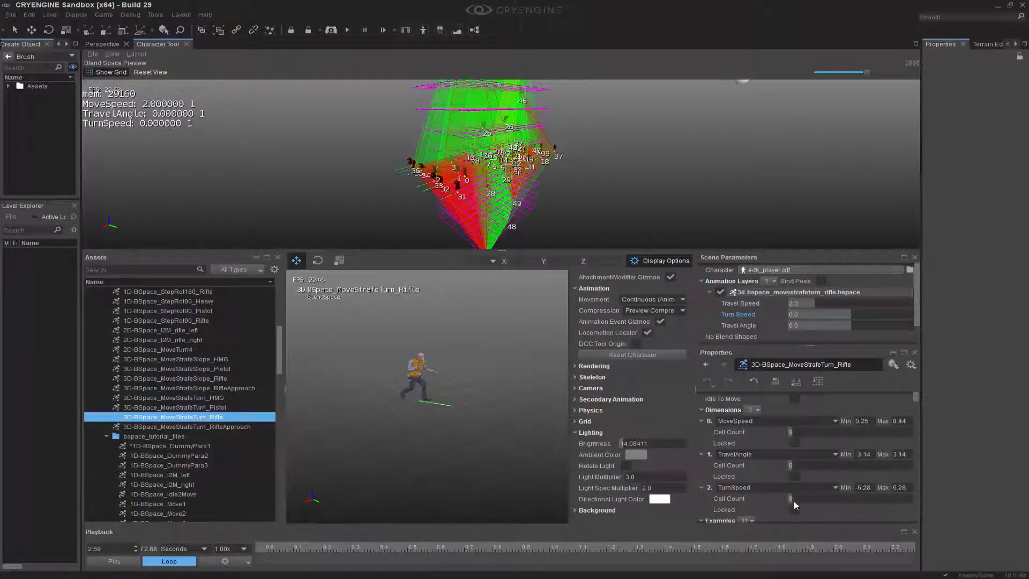
triple_click(820, 498)
text(4)
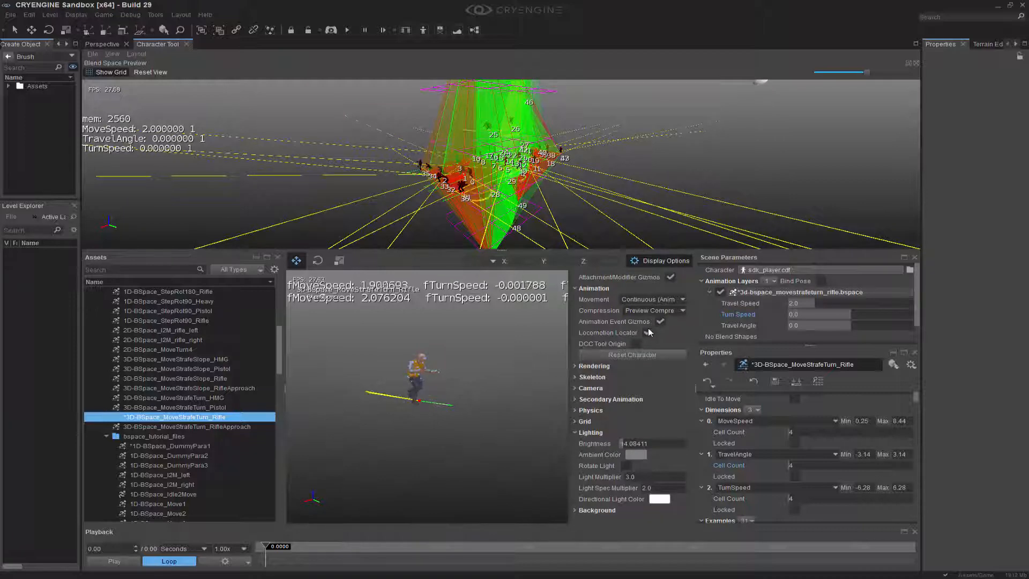
mouse_move(646, 332)
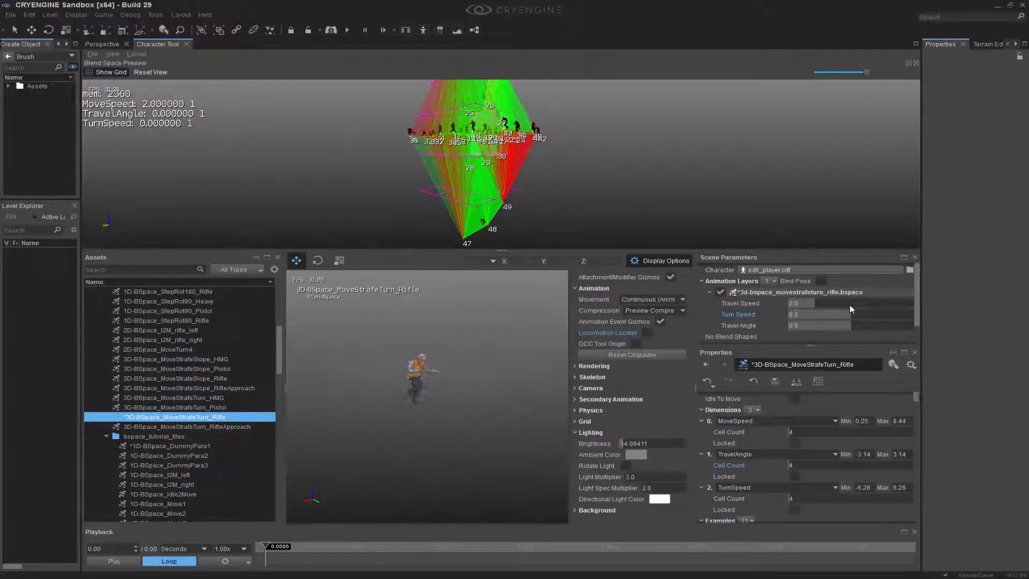
Enter new Travel Speed and Travel Angle values in the Scene Parameters
triple_click(833, 302)
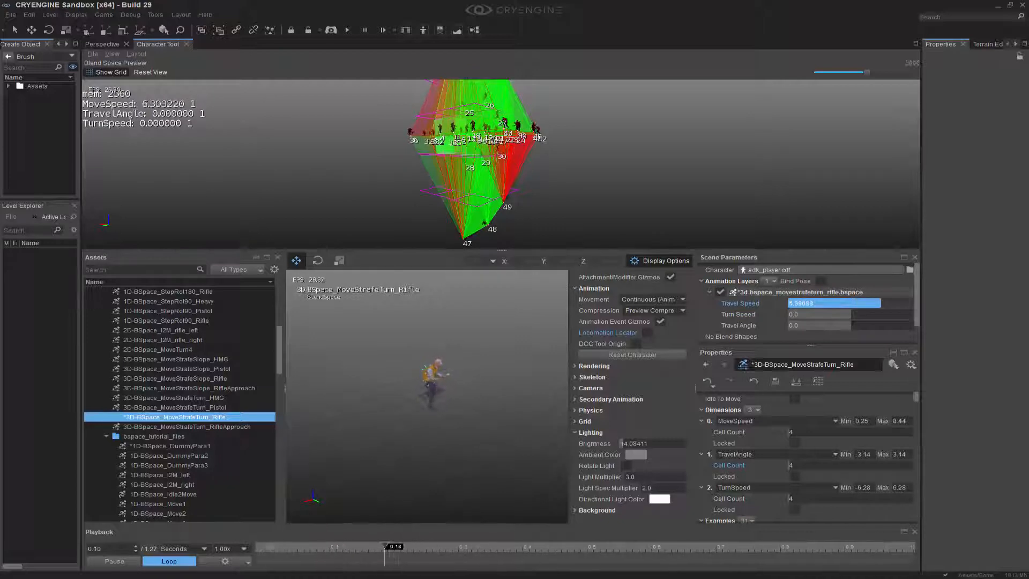
text(0.25)
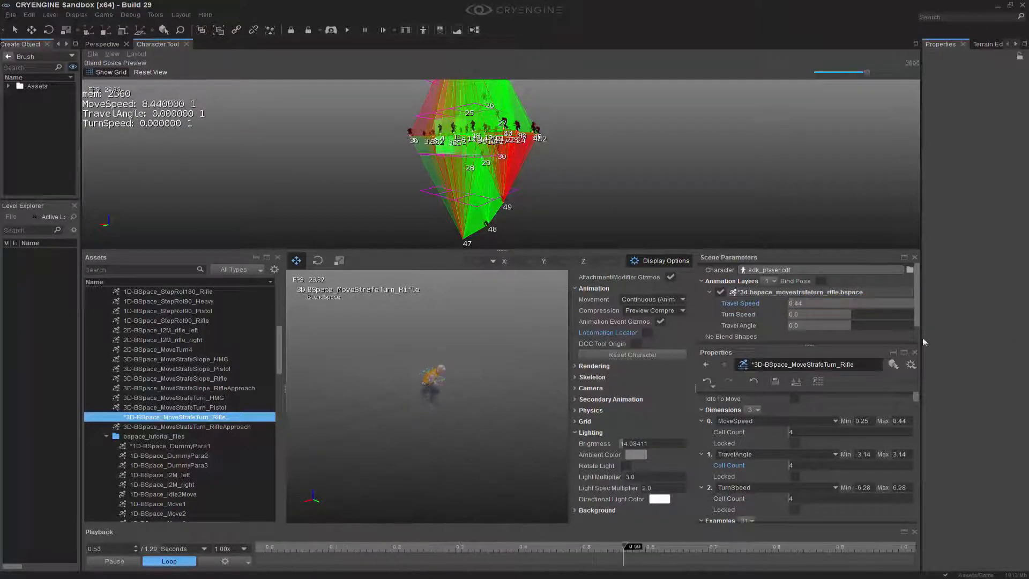
triple_click(829, 313)
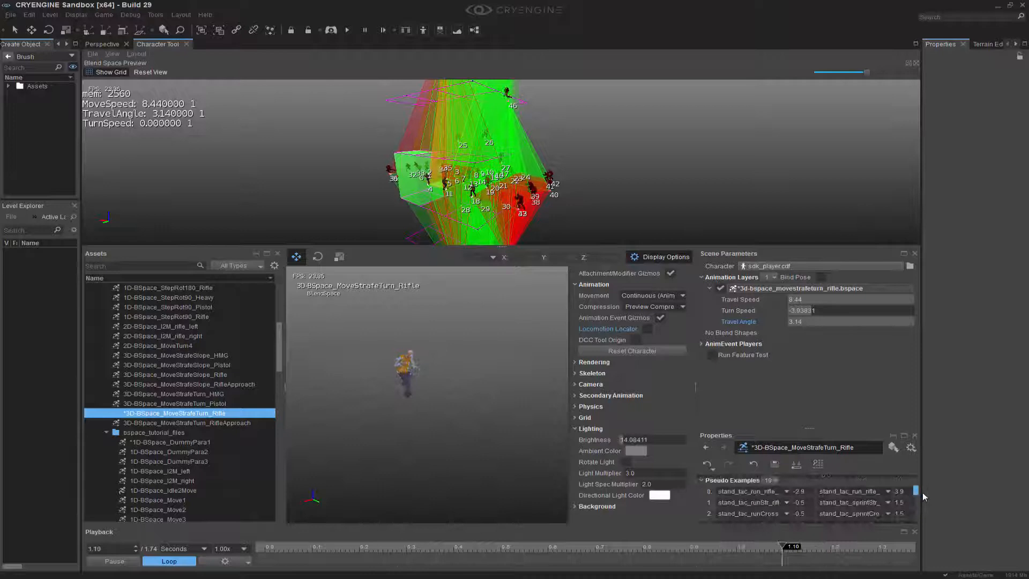
Collapse the Pseudo Examples list and close the Character Tool, prompting for unsaved changes
click(114, 560)
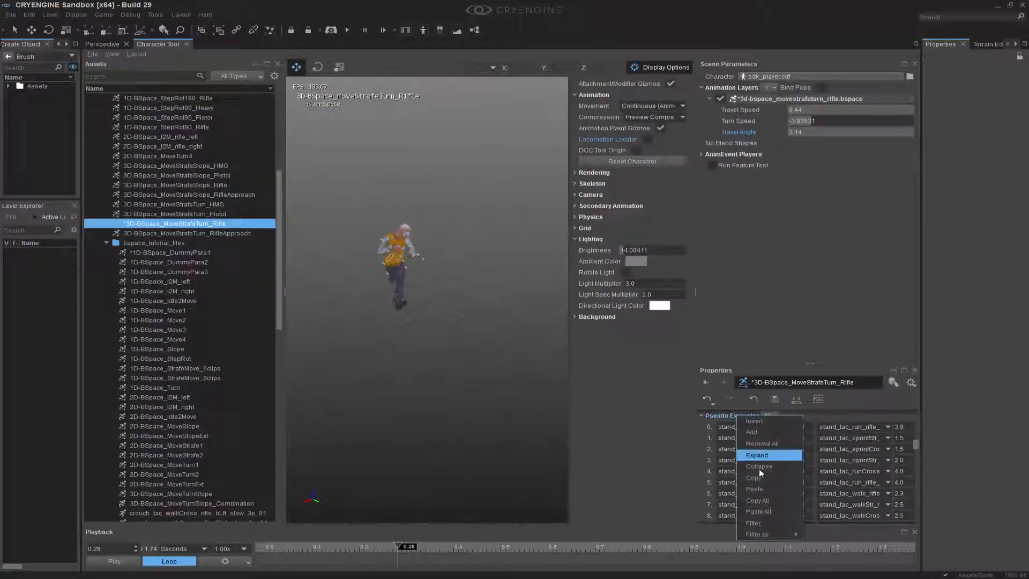
click(759, 465)
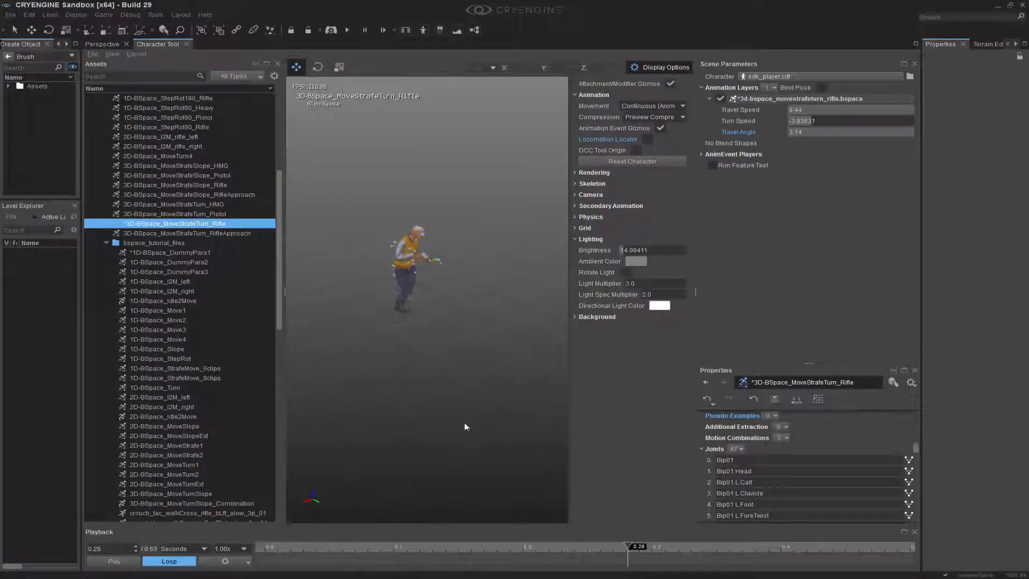
click(137, 54)
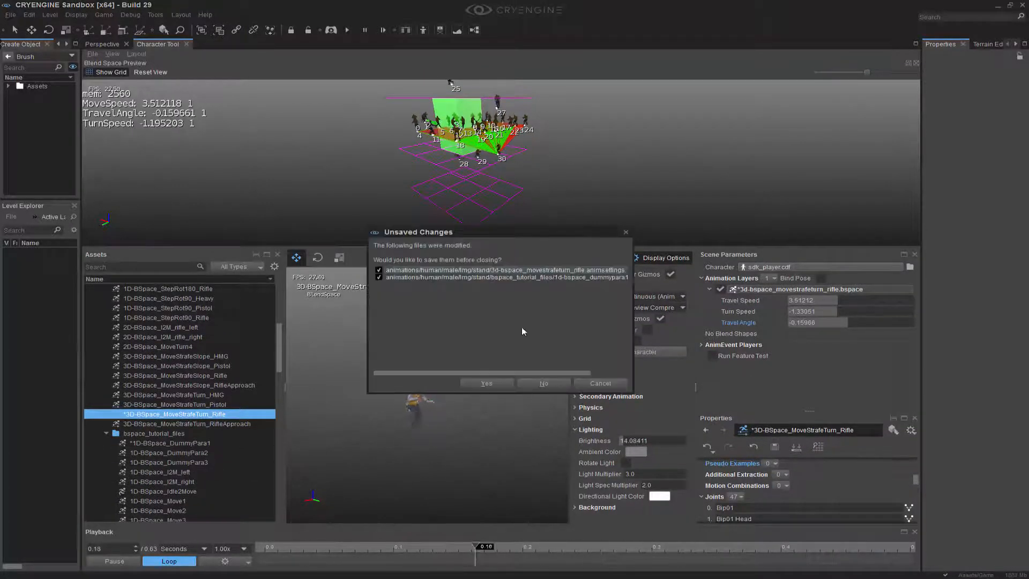
Answer the Unsaved Changes prompt, then bring up the Tools menu
click(543, 383)
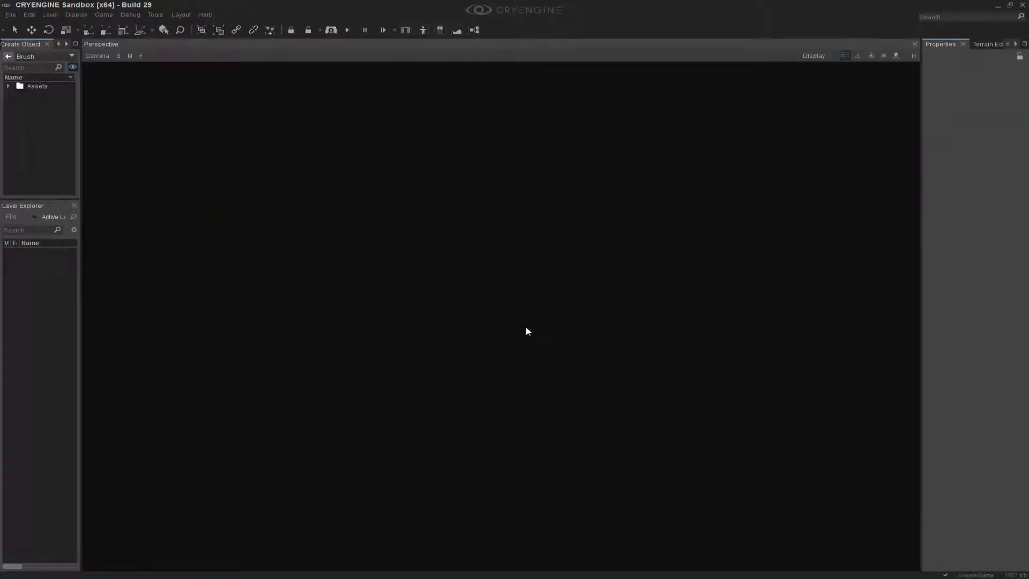
mouse_move(486, 275)
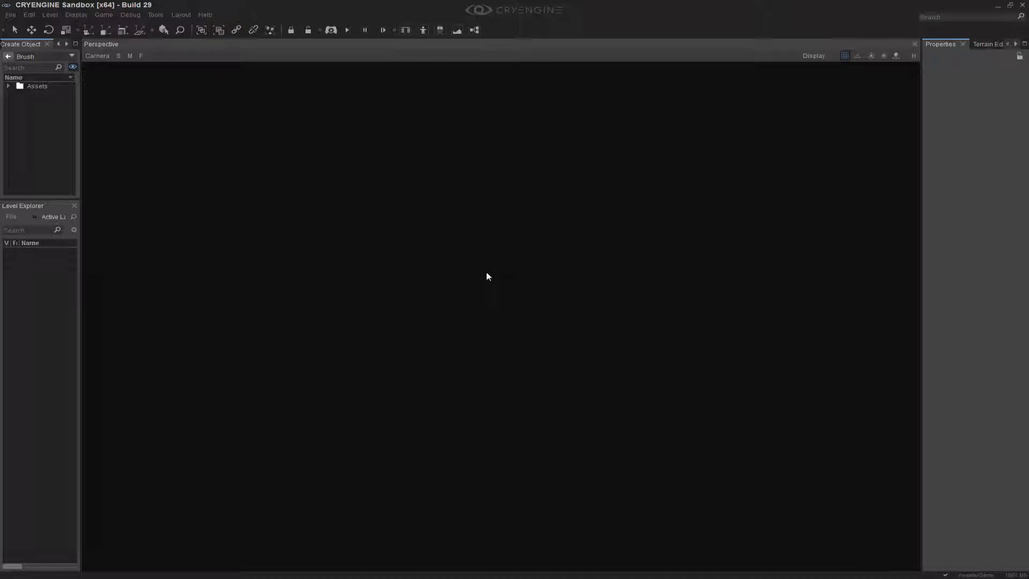
click(155, 14)
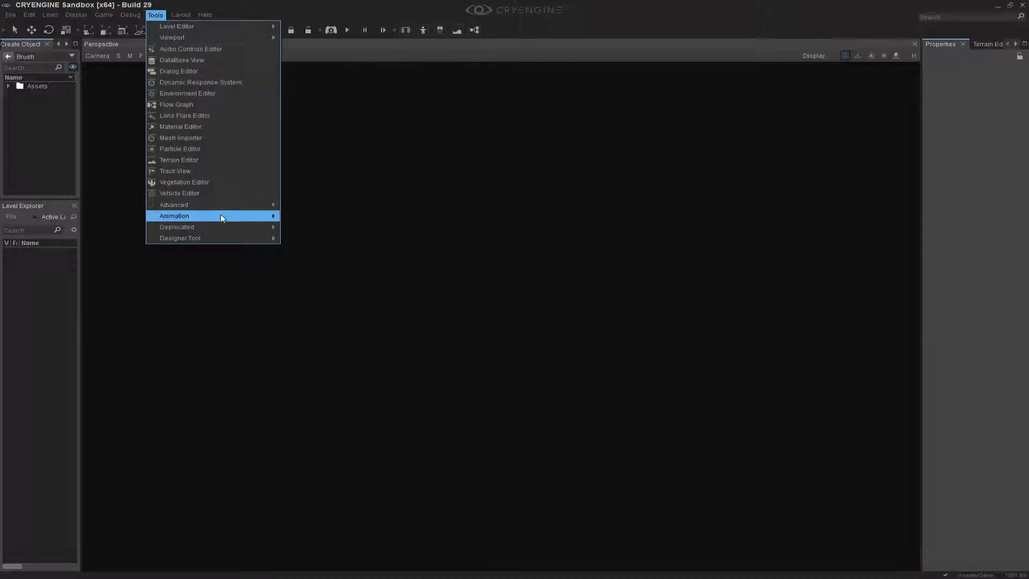
Launch the Mannequin Editor from Tools > Animation
click(303, 64)
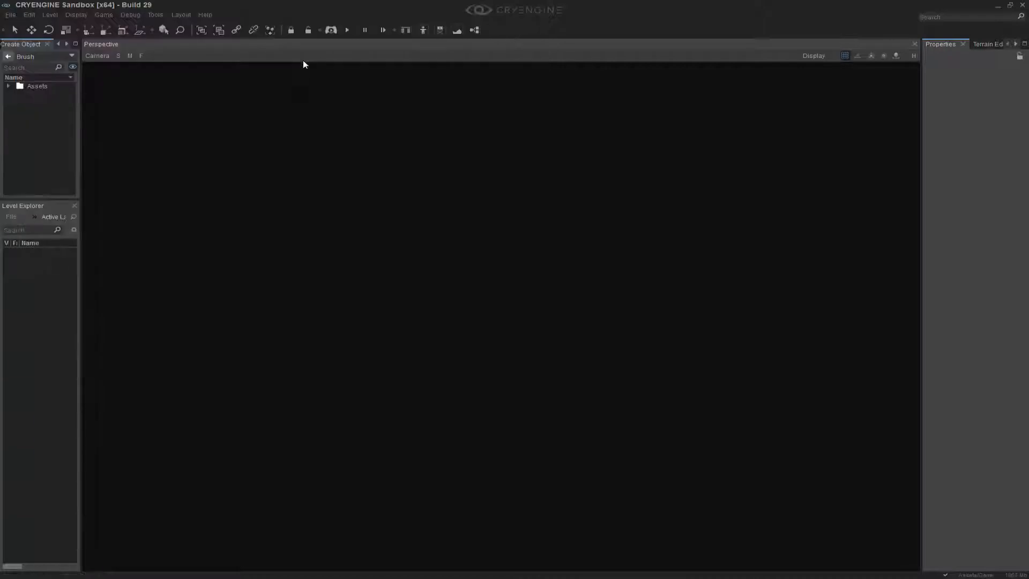
mouse_move(458, 176)
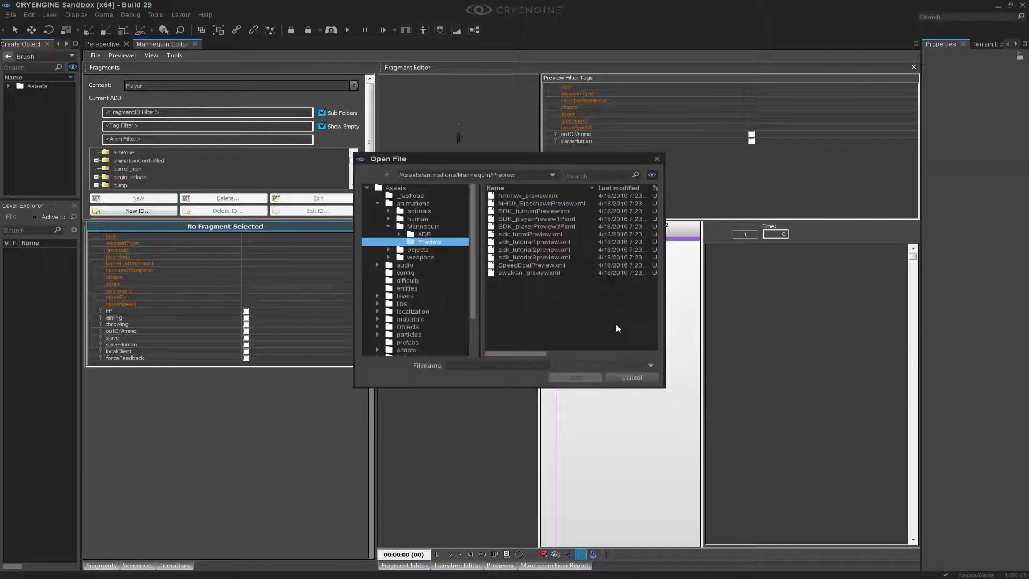
Select SDK_playerPreview3P.xml and load it as the Mannequin preview
click(535, 226)
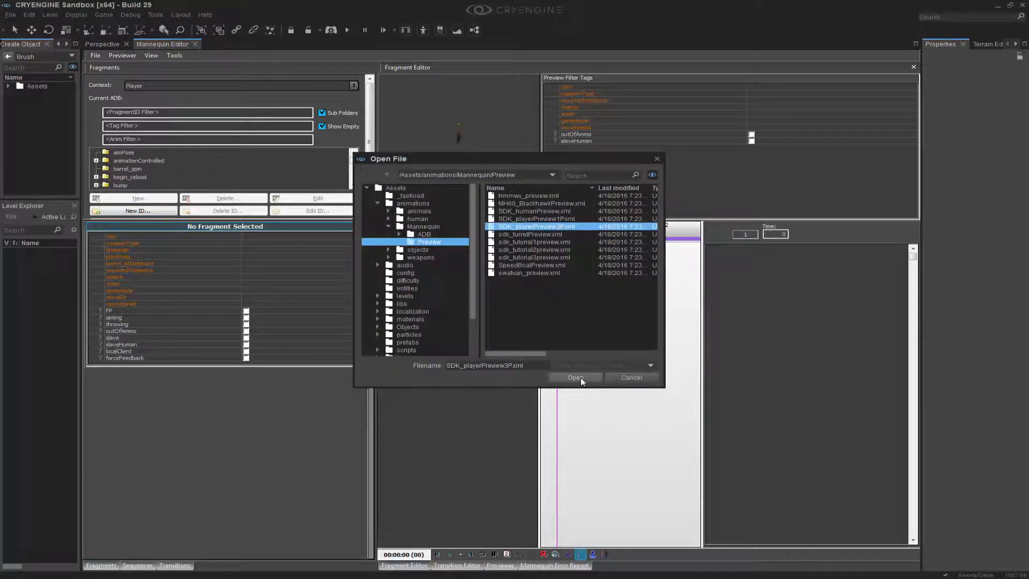
click(574, 377)
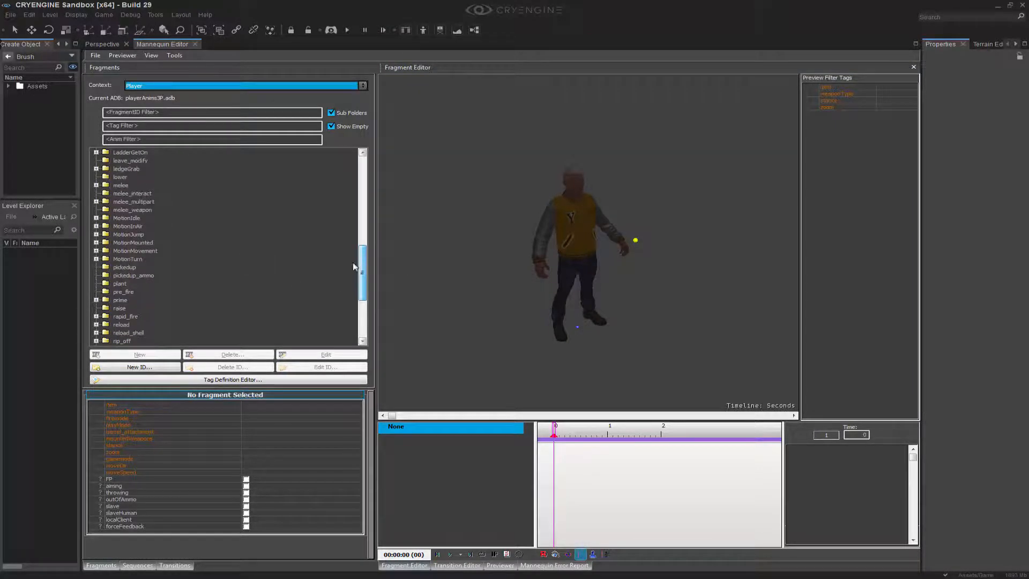
mouse_move(181, 259)
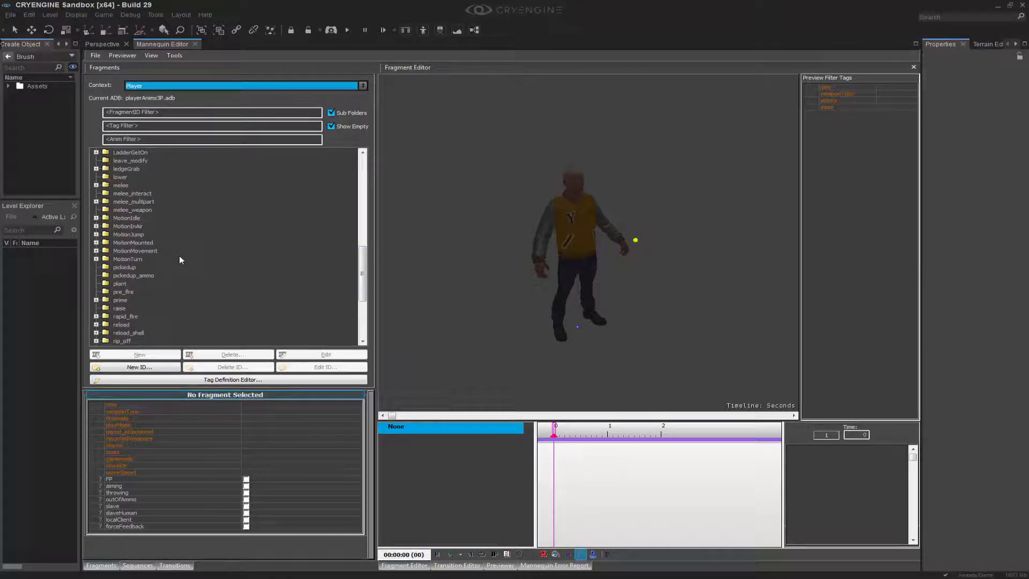
Expand MotionMovement > SDKRifle in the Fragments tree and open Option 1
click(96, 251)
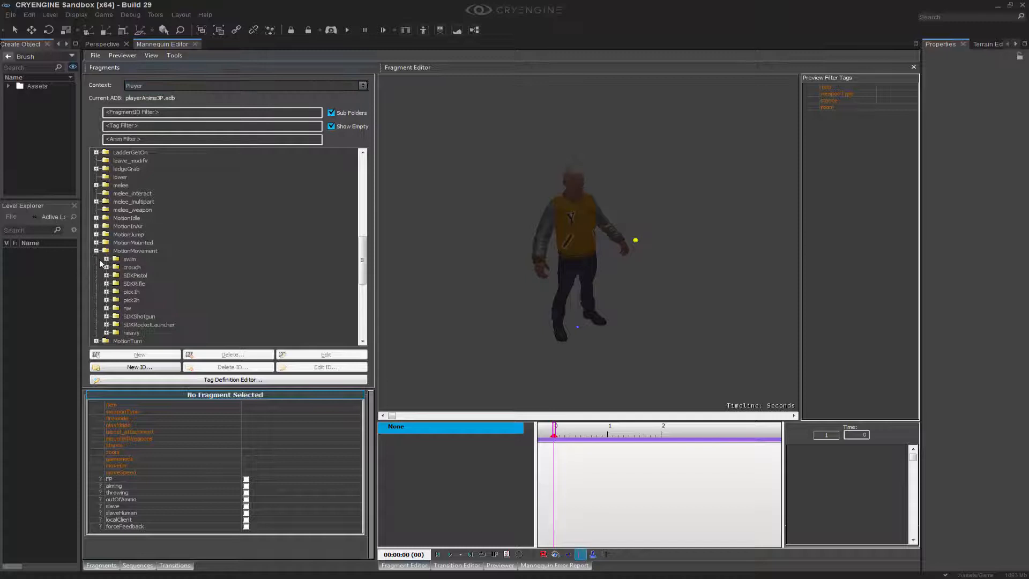
scroll(down, 3)
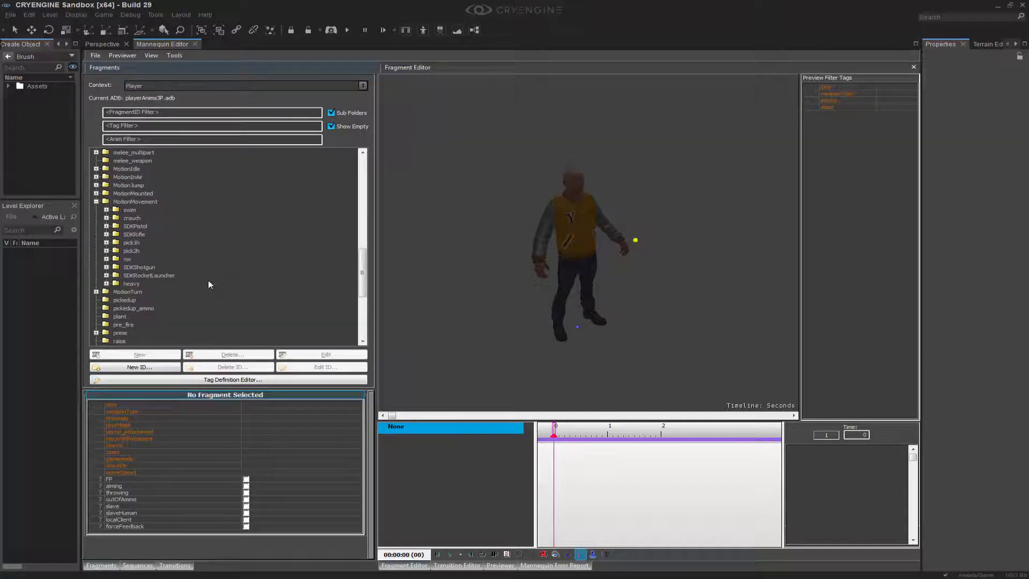
click(107, 234)
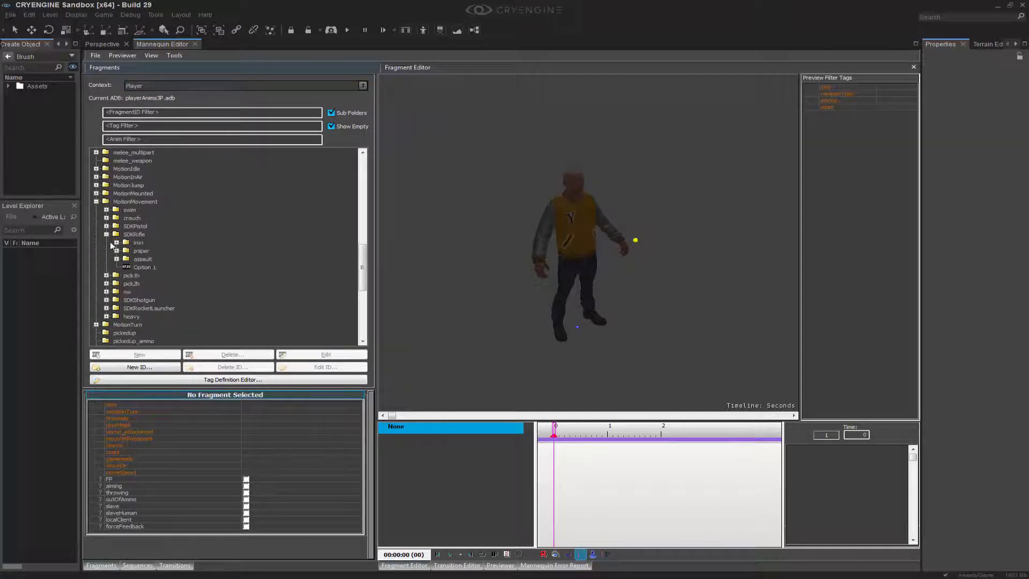
click(145, 266)
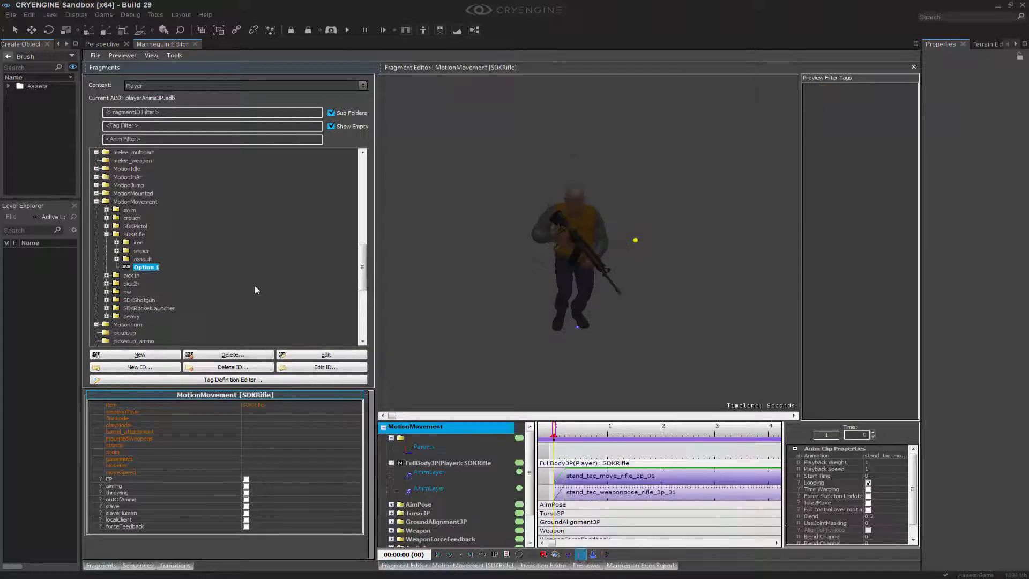
mouse_move(611, 475)
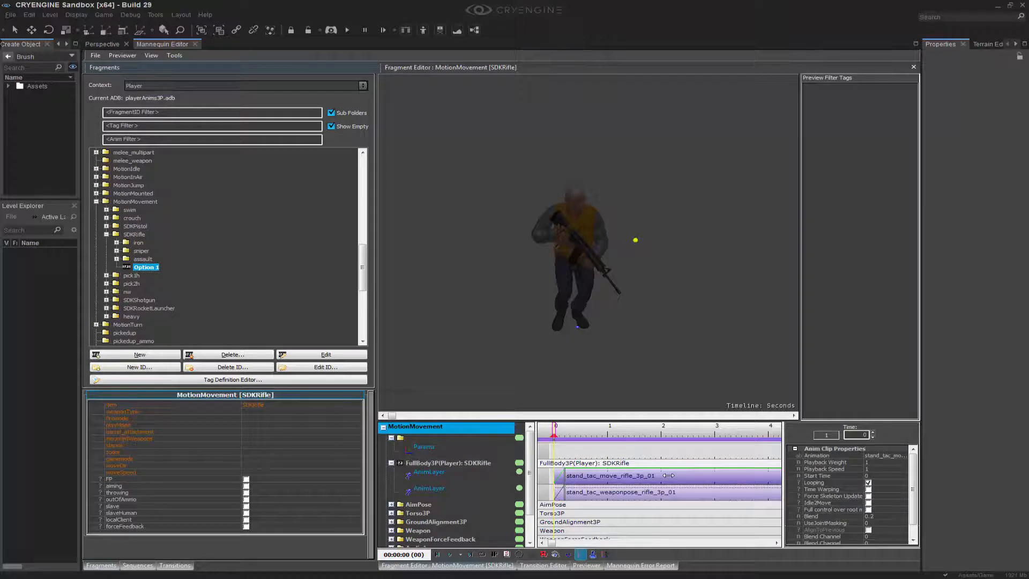
mouse_move(596, 475)
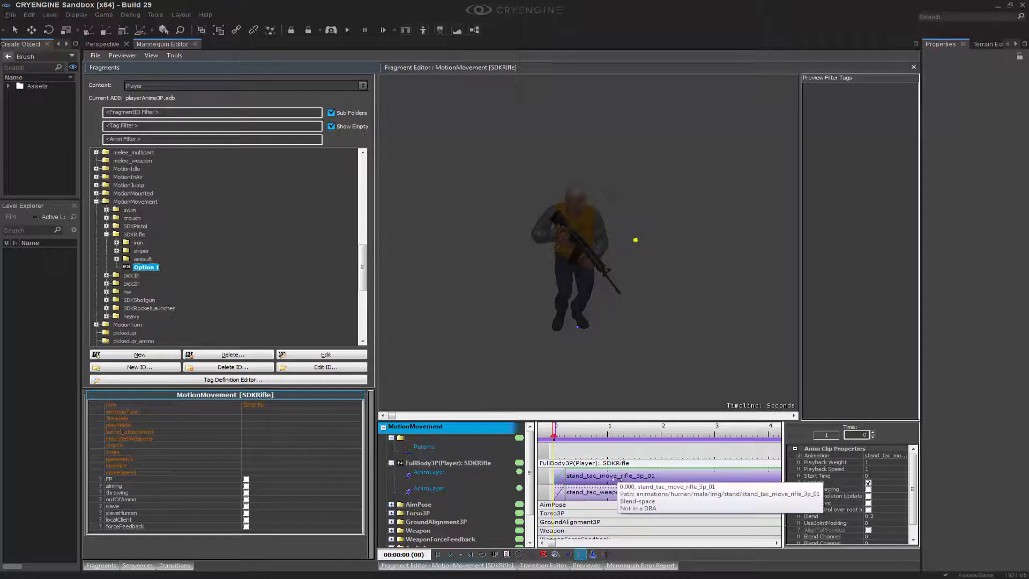